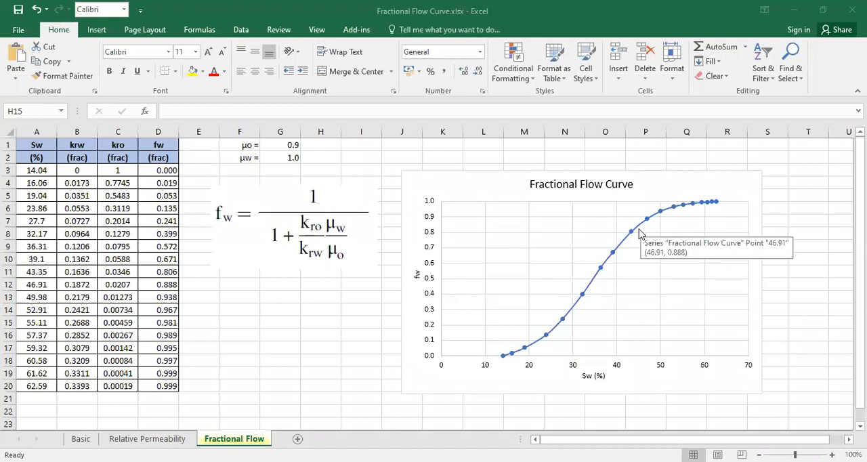
# Step: Insert a new blank Sheet1 after the Fractional Flow sheet
pyautogui.click(320, 323)
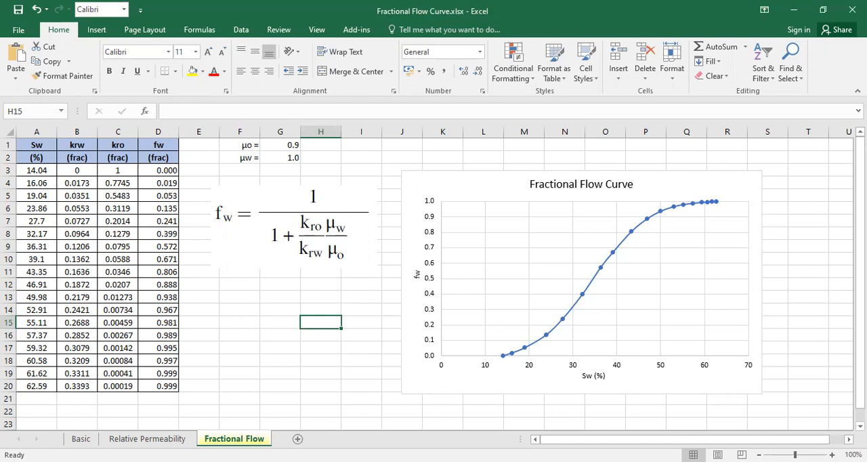
pyautogui.moveTo(398, 312)
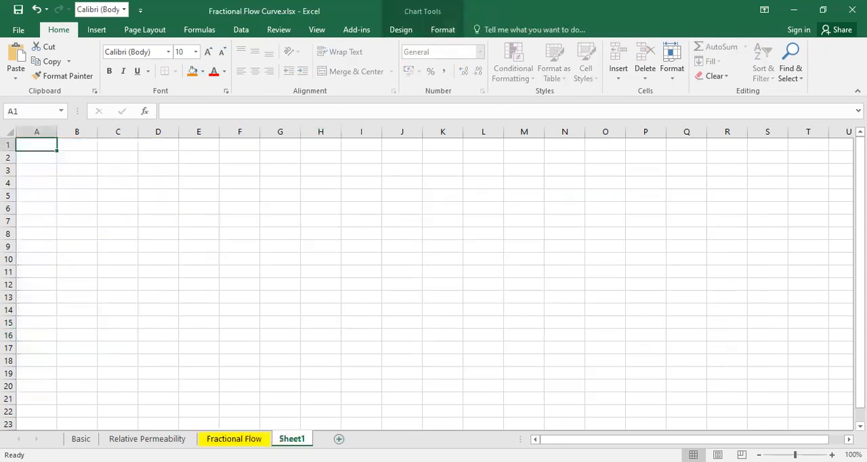
# Step: Rename the new sheet to 'BT Analysis'
pyautogui.doubleClick(293, 438)
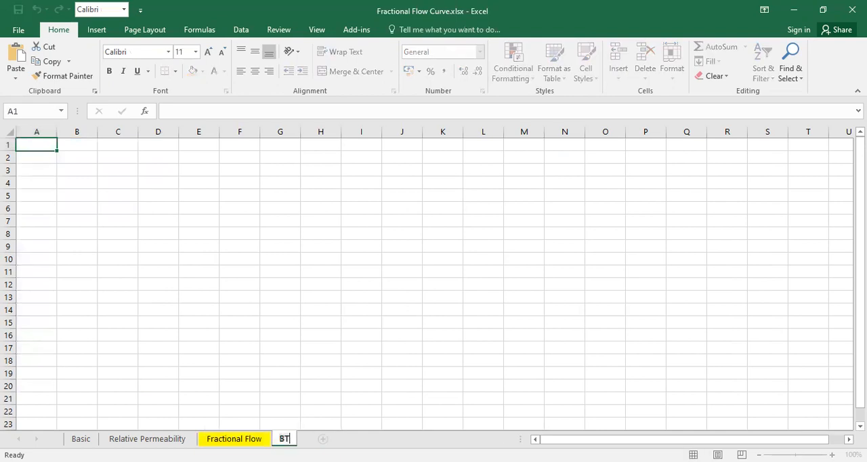
pyautogui.write('Analysis')
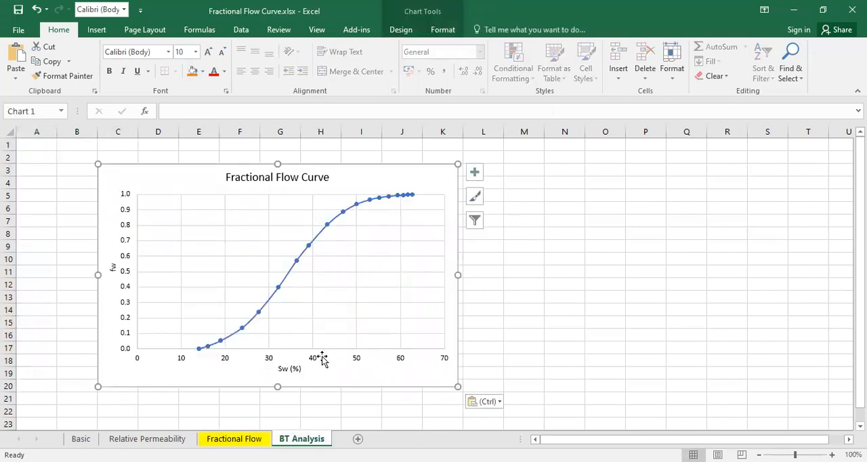
pyautogui.moveTo(366, 358)
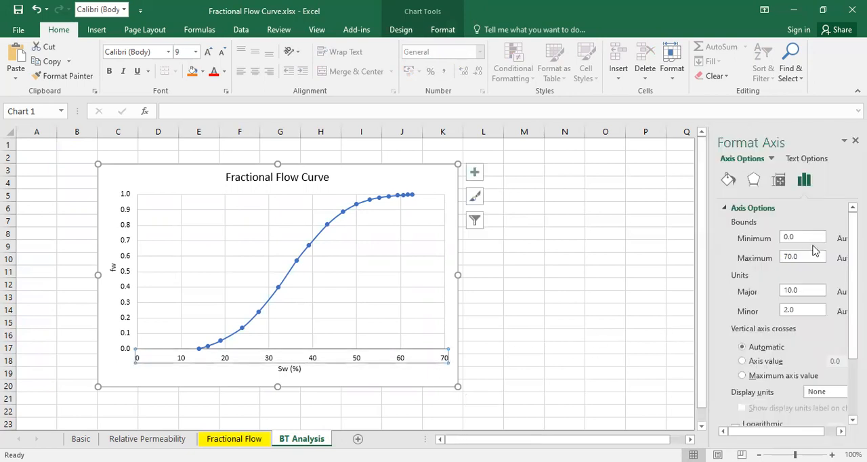
# Step: Extend the pasted chart's horizontal Sw axis maximum to 100 and enlarge the chart
pyautogui.write('100')
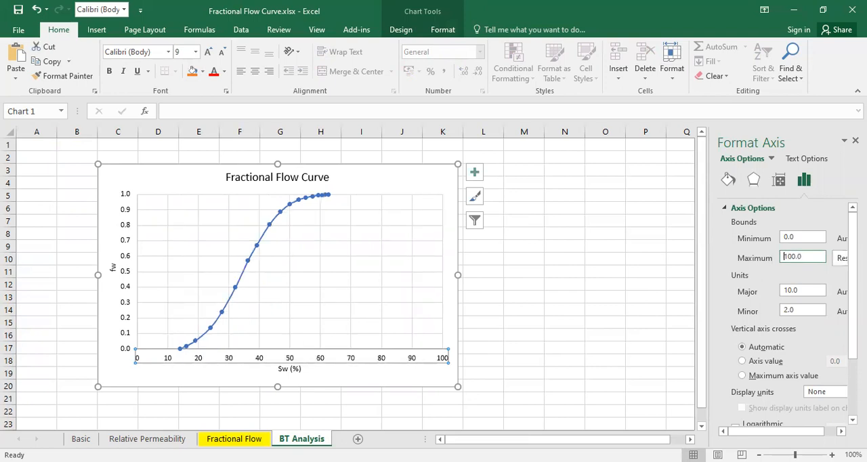
pyautogui.click(523, 284)
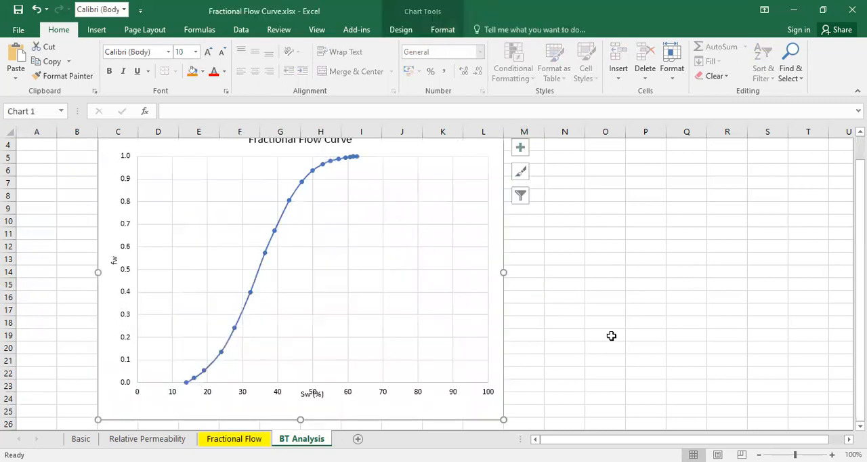
pyautogui.click(605, 373)
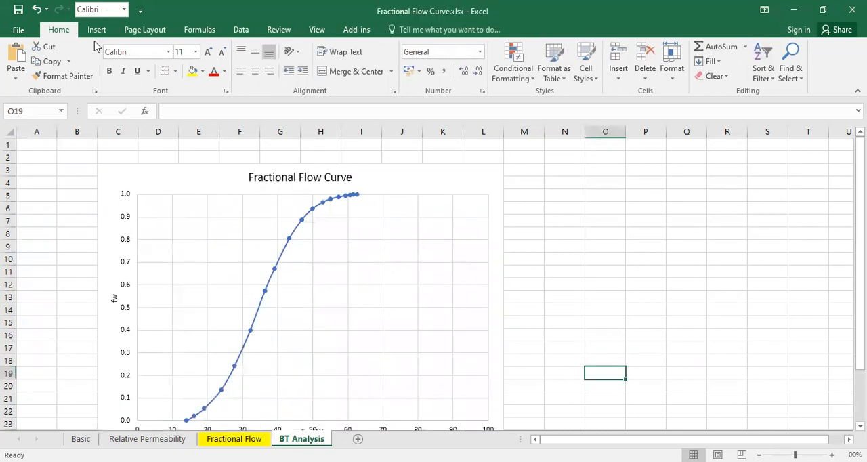
# Step: Draw a straight line right of the chart with a 3 pt red outline
pyautogui.click(96, 29)
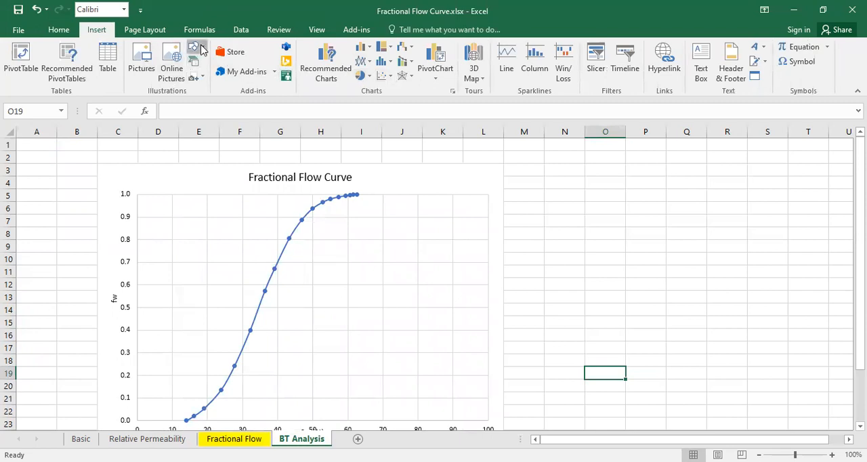
pyautogui.click(195, 46)
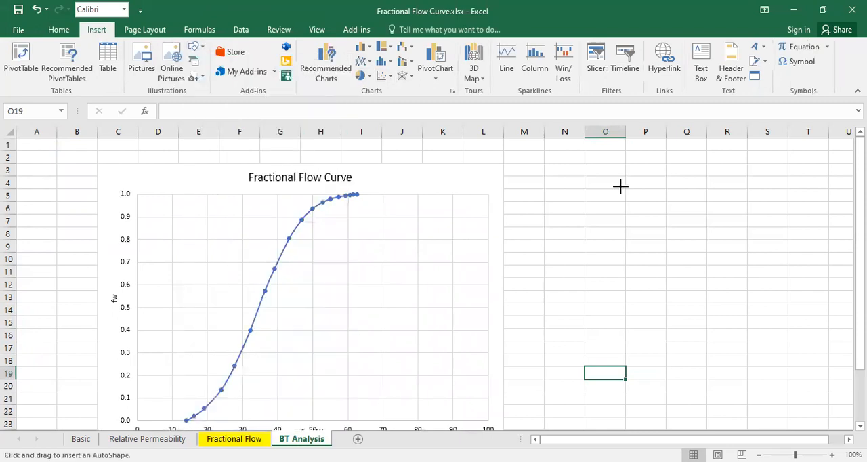
pyautogui.moveTo(534, 328); pyautogui.dragTo(647, 179)
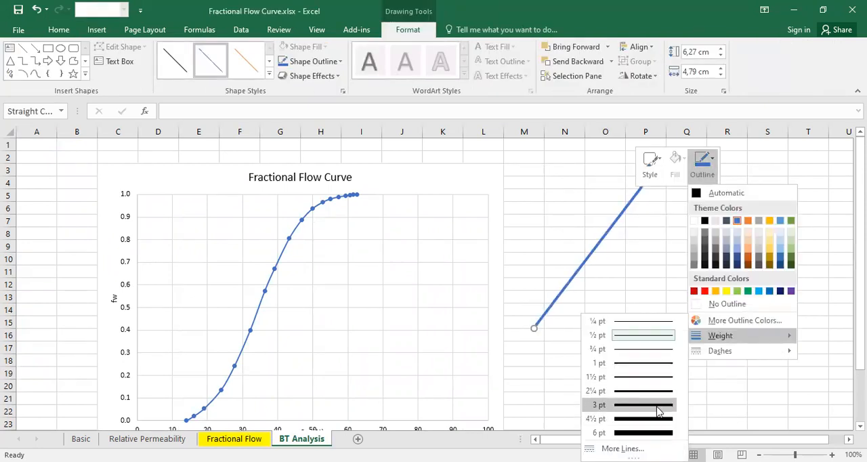
pyautogui.click(693, 290)
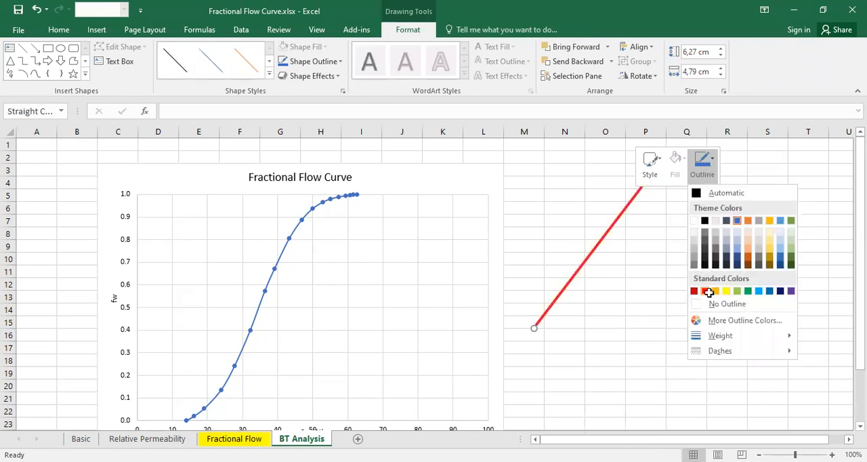
pyautogui.click(694, 290)
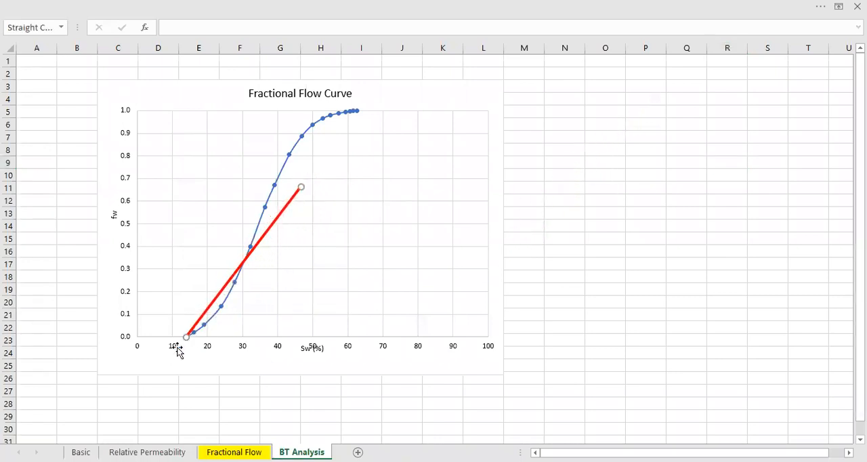
pyautogui.moveTo(189, 339)
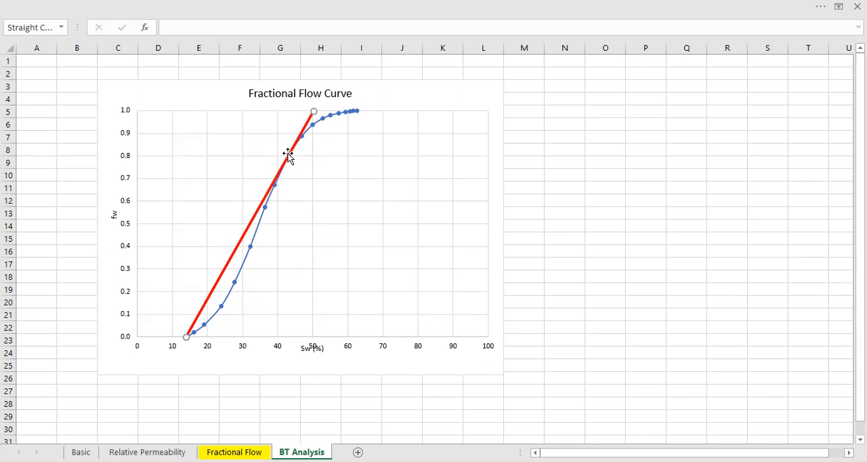
# Step: Adjust the red line's upper end so it touches the curve as a tangent from Sw 14, fw 0
pyautogui.click(604, 252)
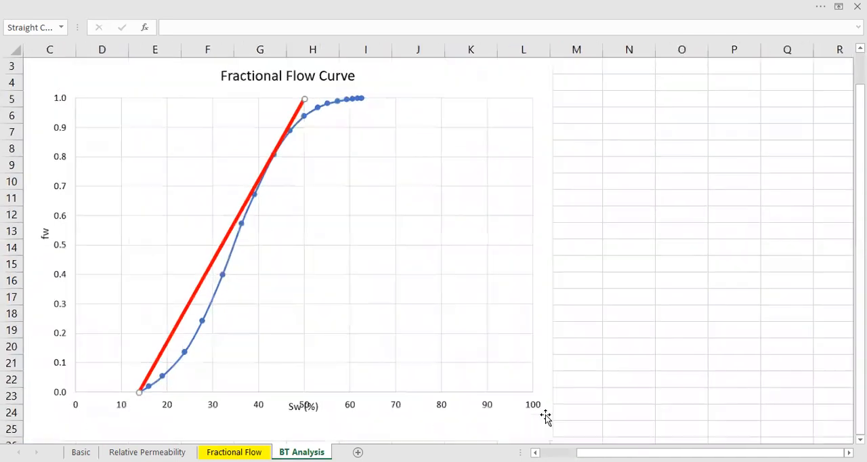
pyautogui.hscroll(-3)
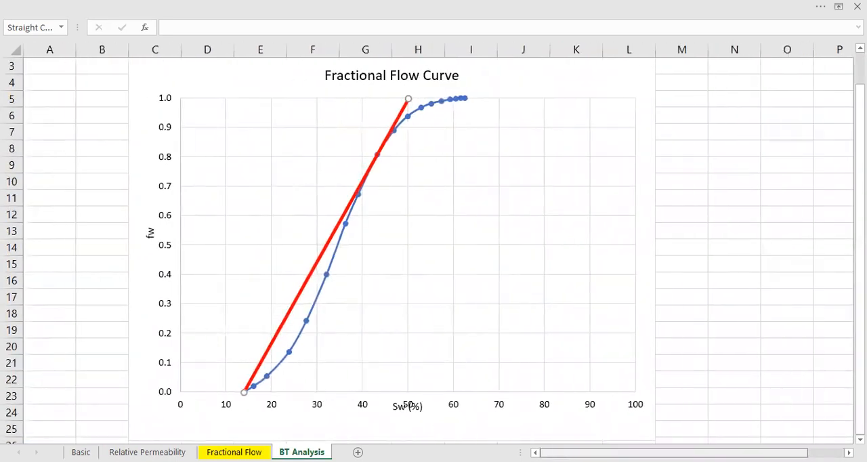
pyautogui.moveTo(380, 161)
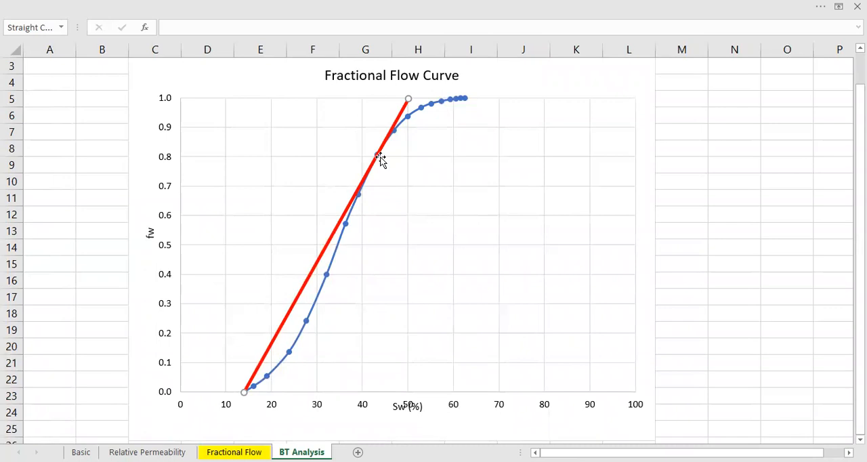
pyautogui.moveTo(406, 407)
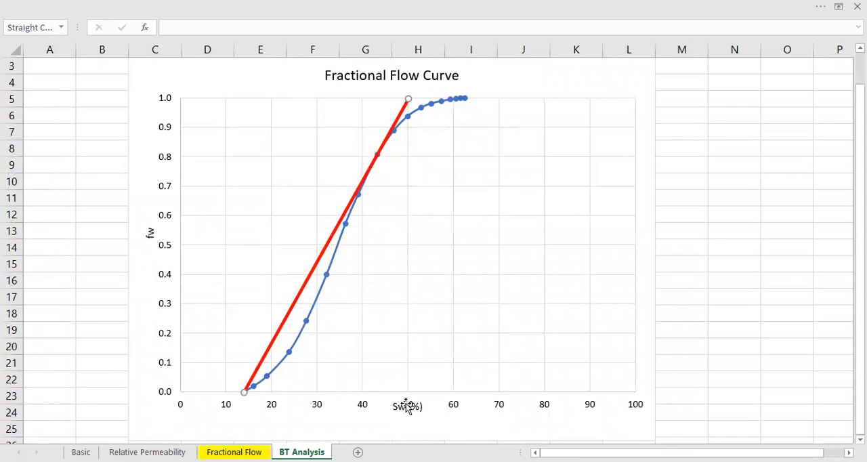
pyautogui.moveTo(407, 407)
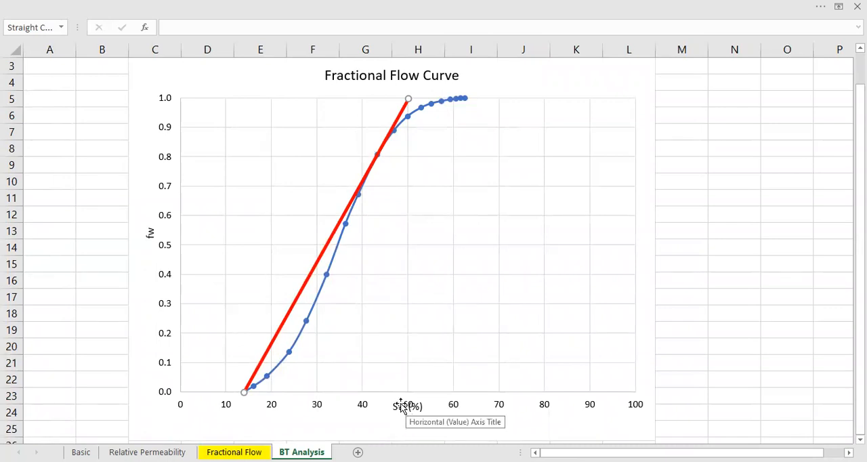
pyautogui.moveTo(371, 206)
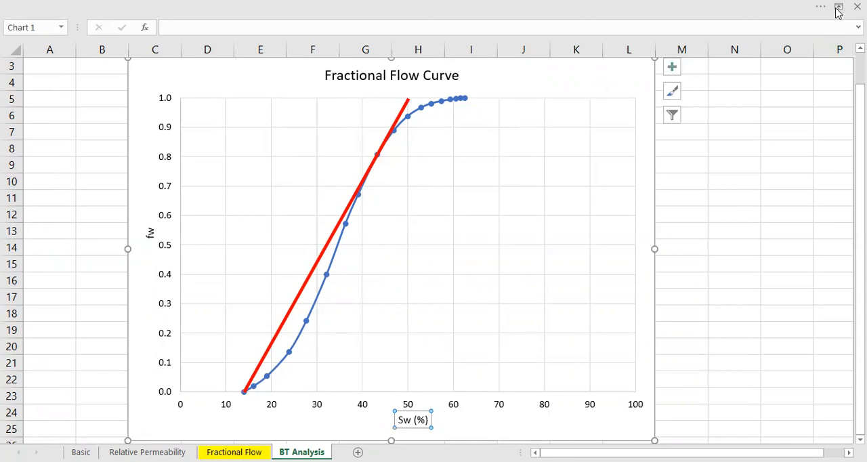
# Step: Keep the full ribbon always visible and select the chart area
pyautogui.click(838, 7)
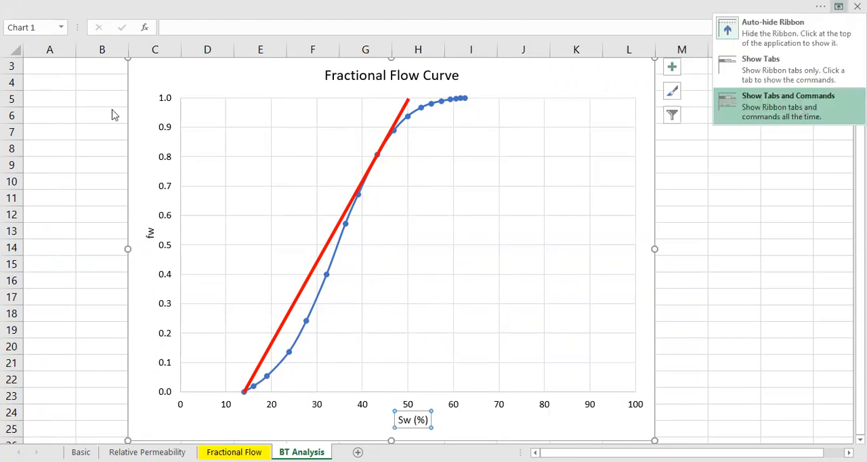
pyautogui.click(789, 102)
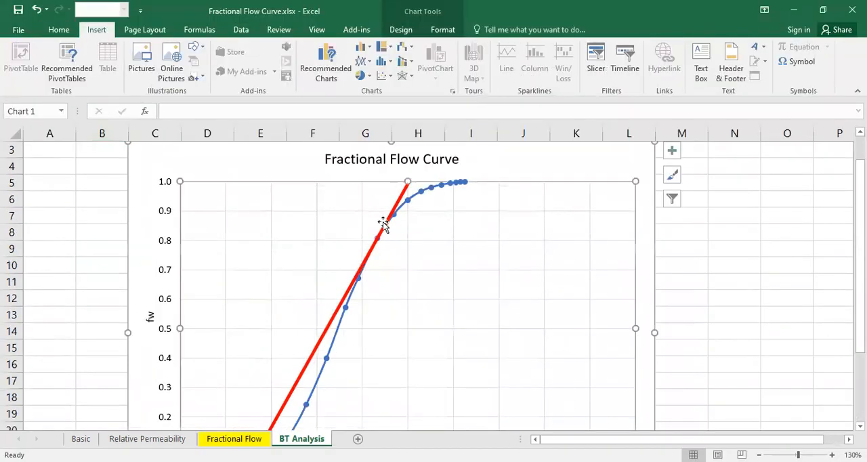
pyautogui.click(384, 224)
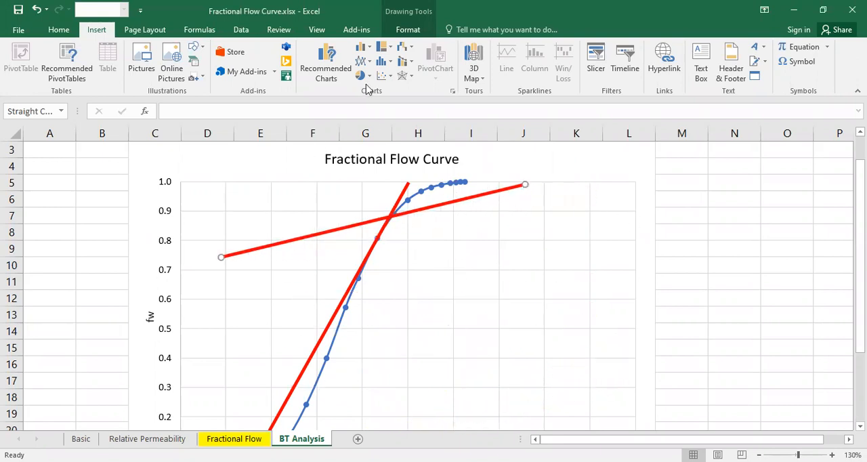
pyautogui.moveTo(506, 185)
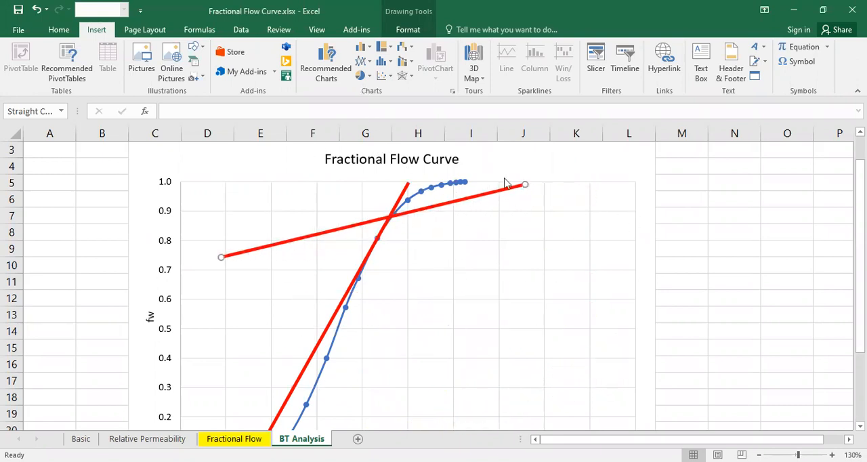
# Step: Make a dashed horizontal reading line at the tangent point's fw 0.8 level and start a vertical drop line
pyautogui.click(499, 174)
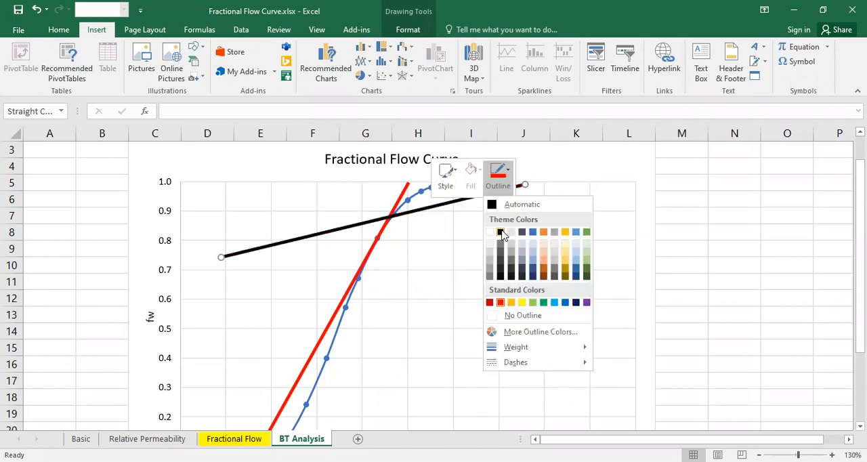
pyautogui.moveTo(514, 347)
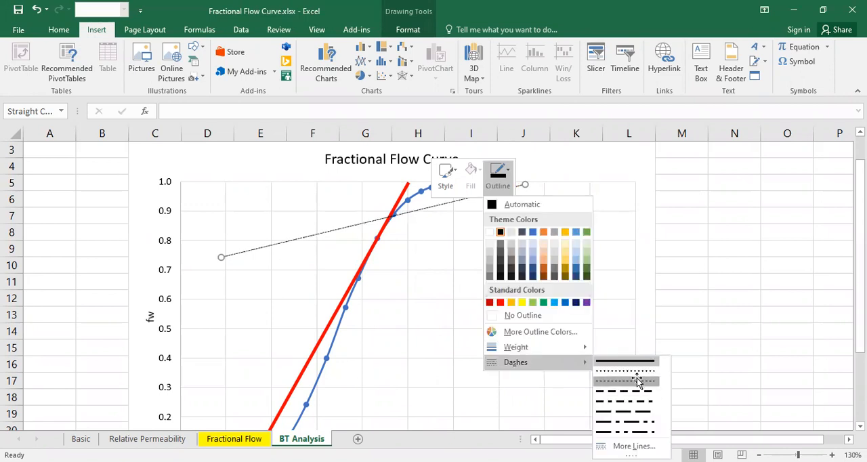
pyautogui.click(623, 380)
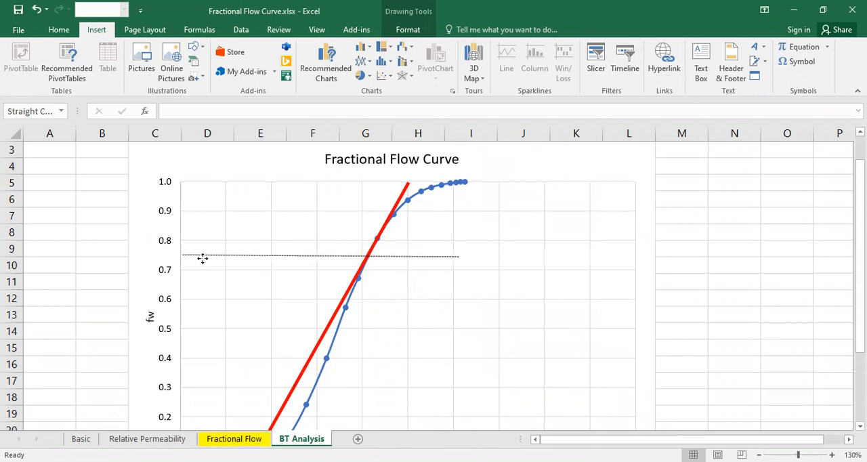
pyautogui.moveTo(201, 256); pyautogui.dragTo(334, 243)
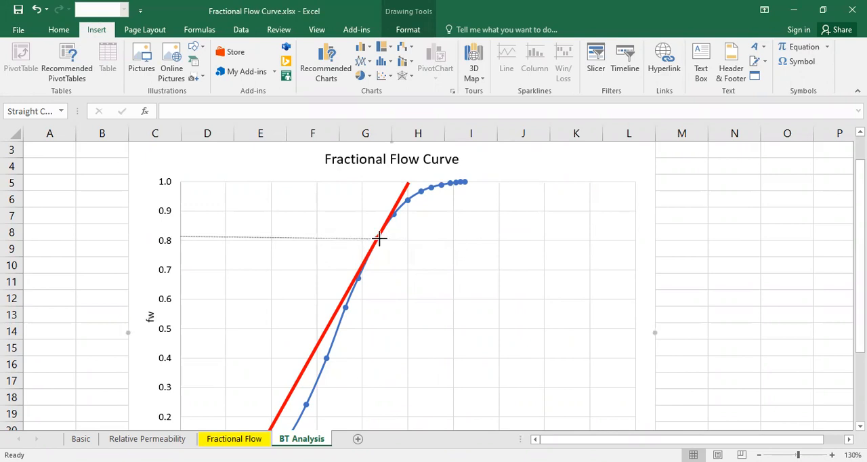
pyautogui.moveTo(359, 236)
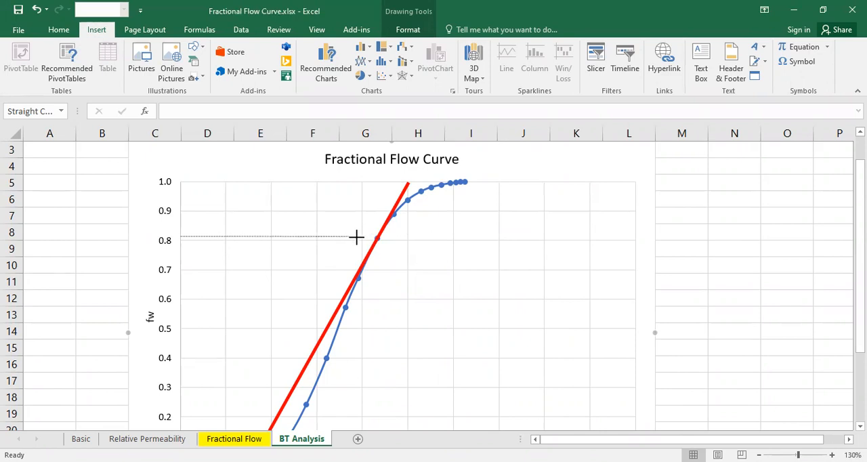
pyautogui.moveTo(376, 235)
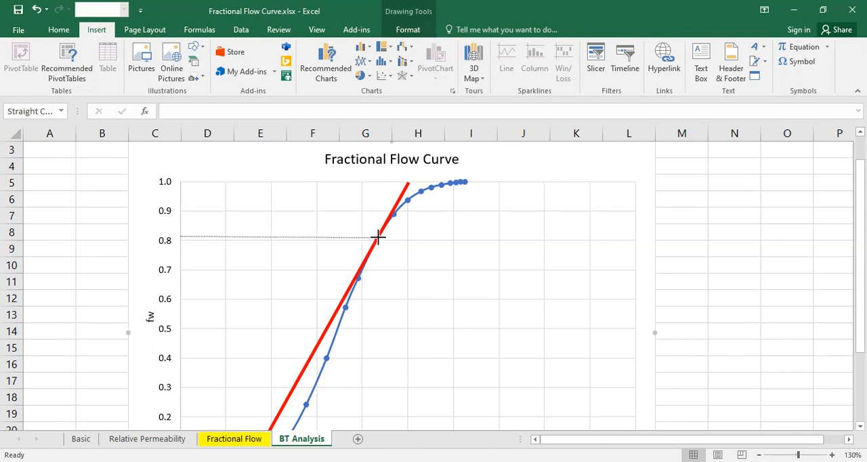
pyautogui.click(377, 237)
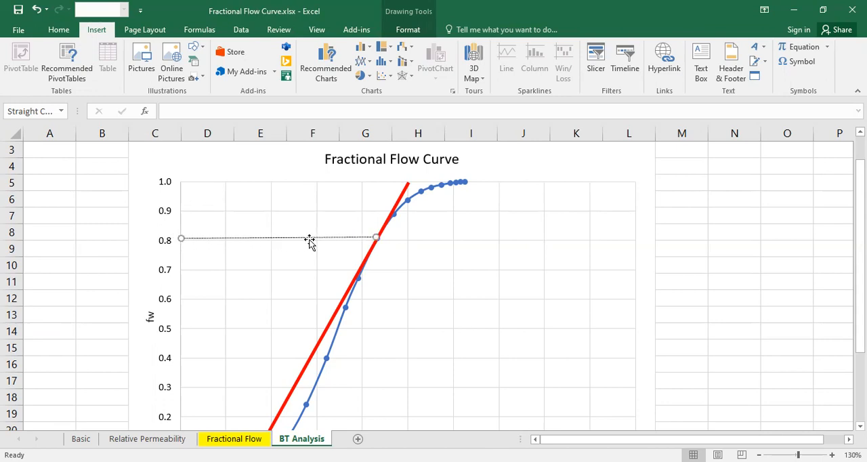
pyautogui.moveTo(319, 241)
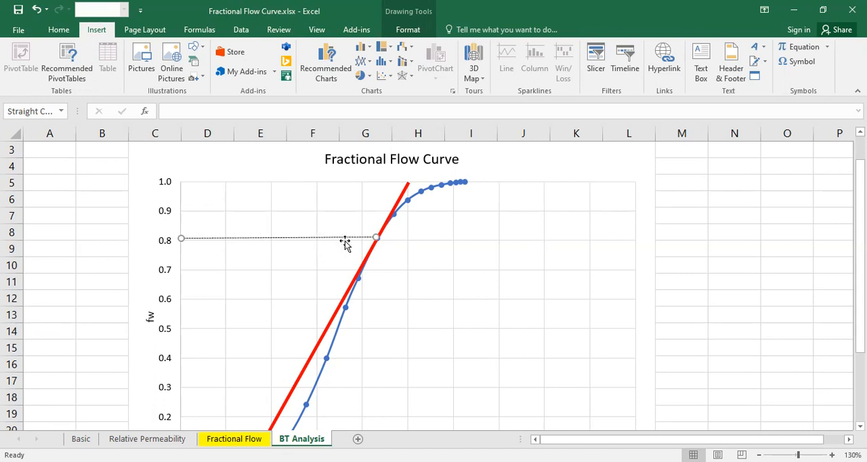
pyautogui.moveTo(341, 244)
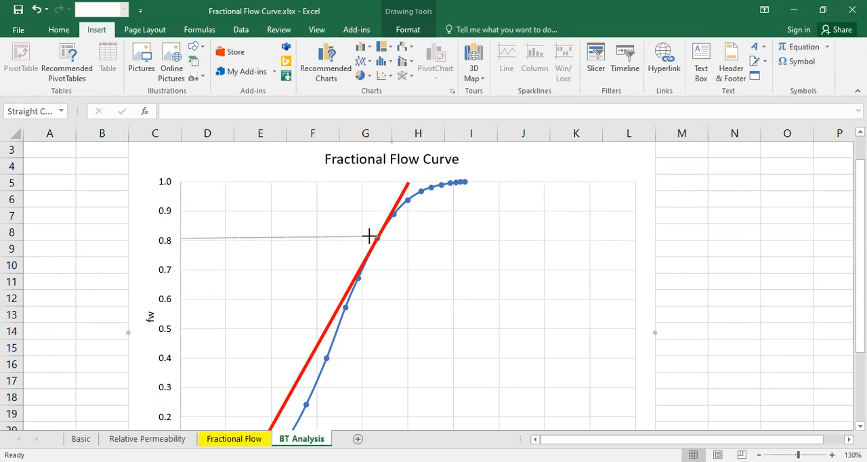
pyautogui.click(369, 238)
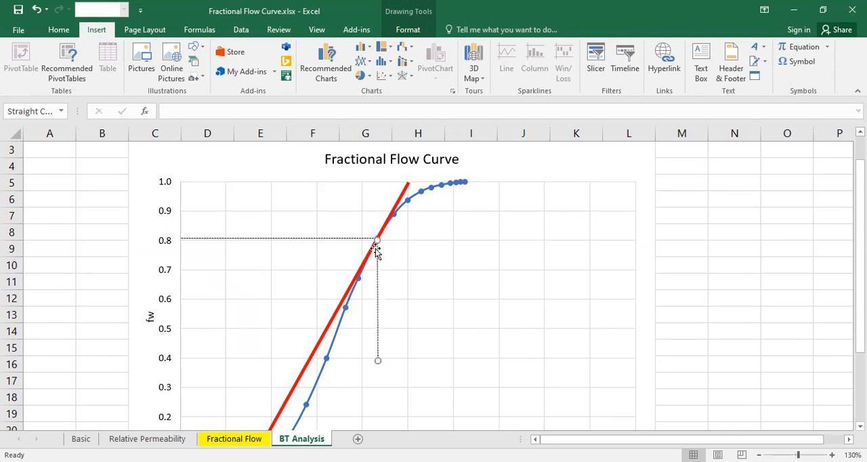
# Step: Extend the vertical dashed drop line down to the Sw axis near 44%, both lines black and dashed
pyautogui.scroll(-3)
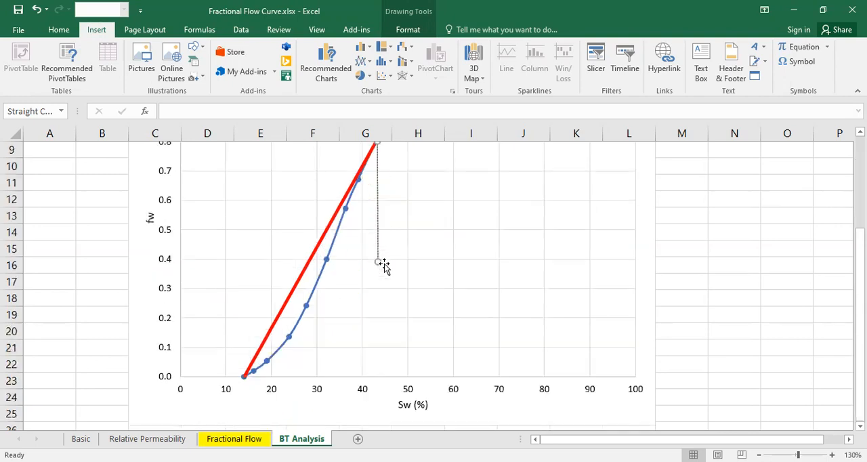
pyautogui.moveTo(382, 263)
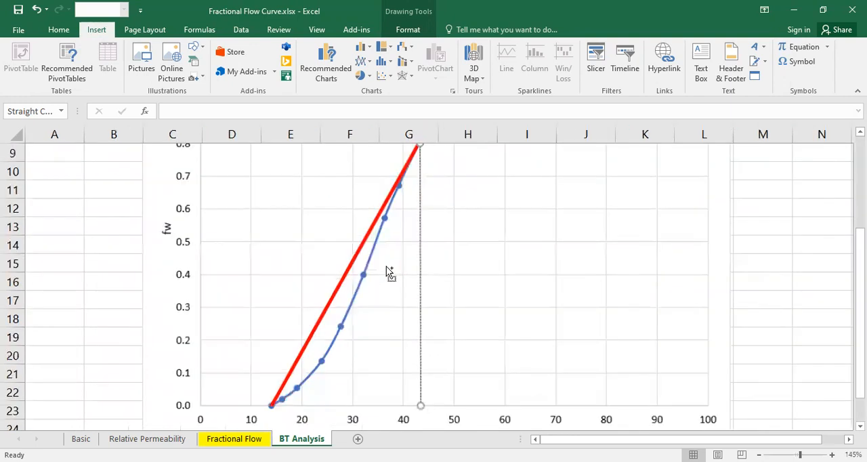
pyautogui.scroll(3)
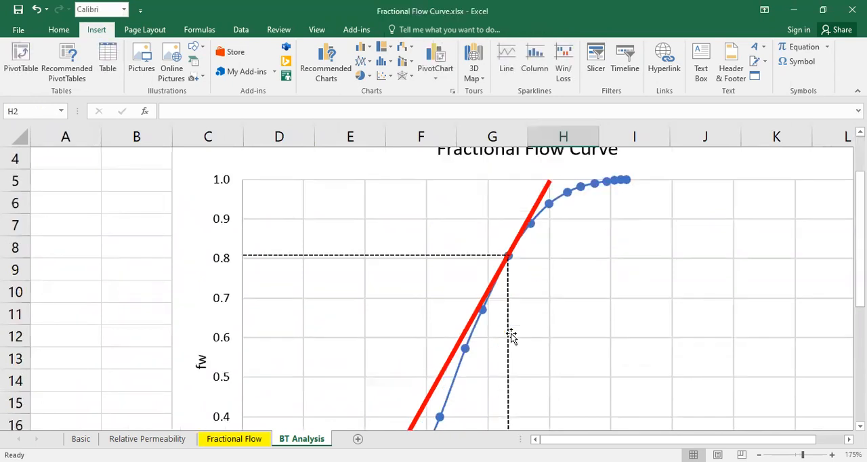
pyautogui.scroll(-3)
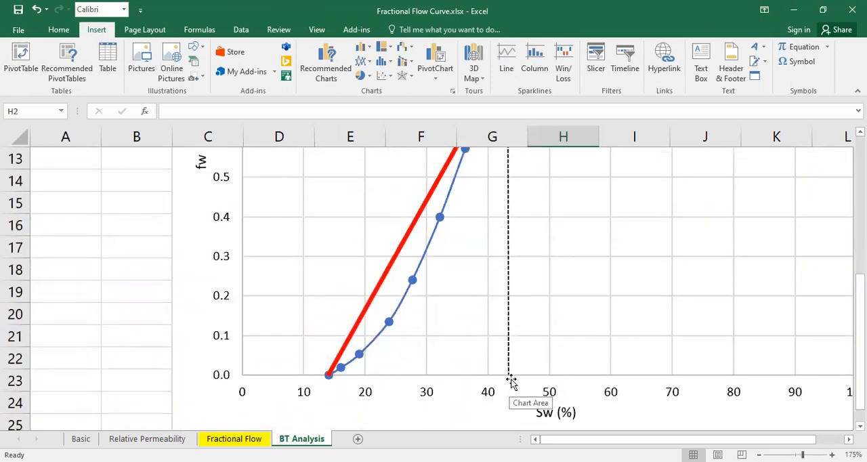
pyautogui.moveTo(517, 386)
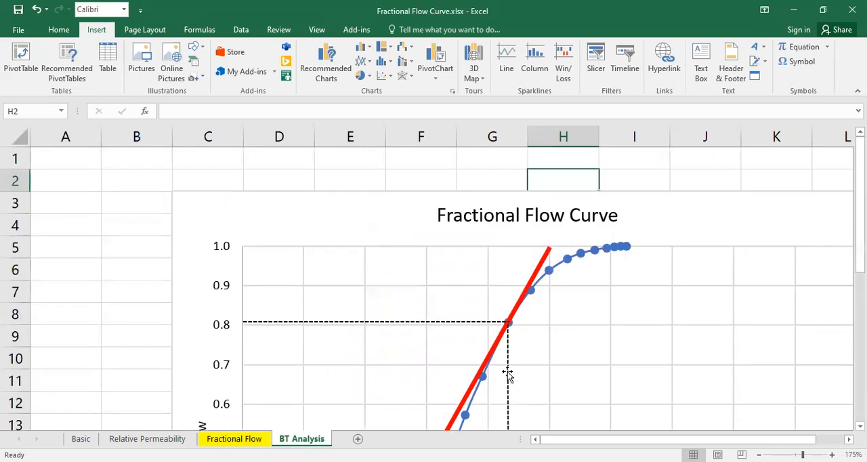
pyautogui.moveTo(250, 332)
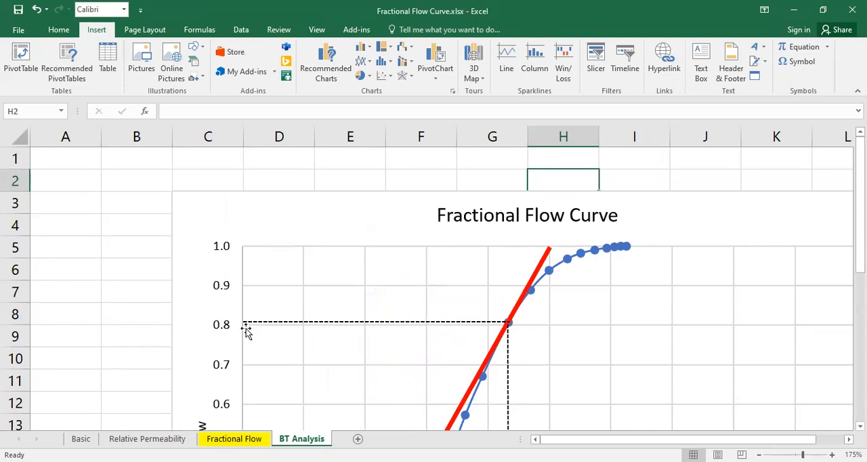
pyautogui.moveTo(246, 332)
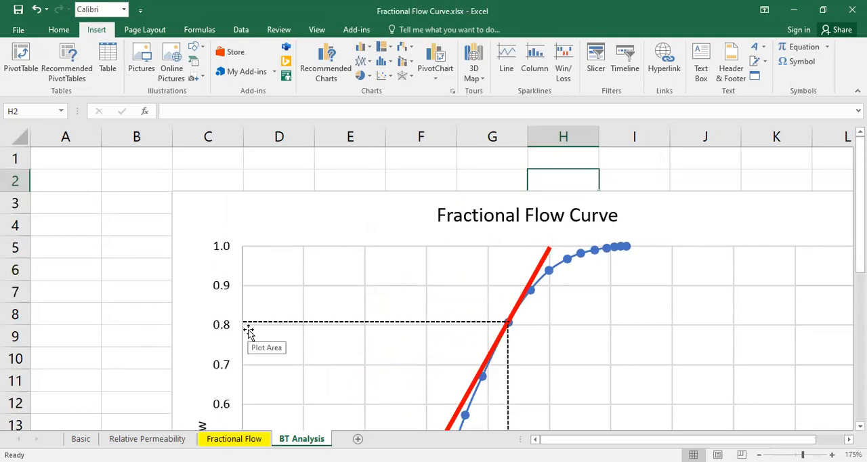
pyautogui.scroll(-3)
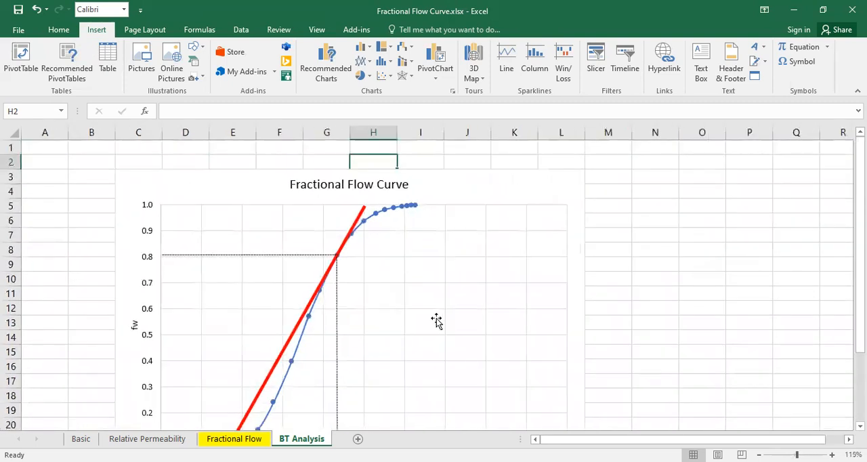
pyautogui.scroll(-3)
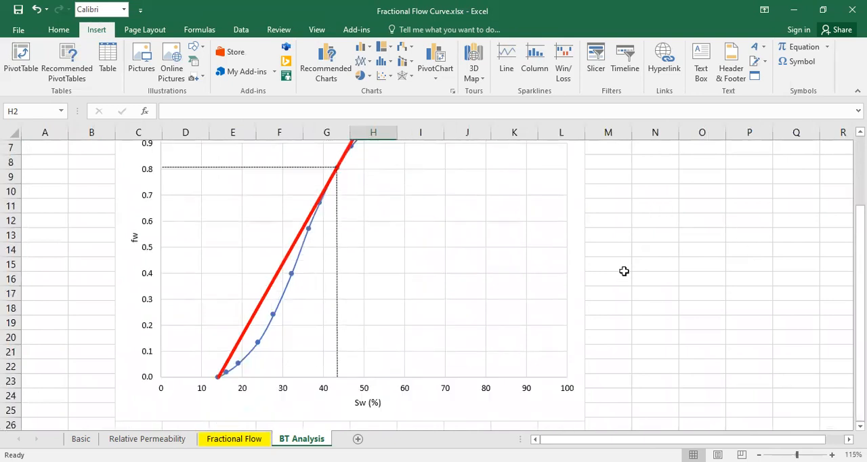
# Step: Enter a 'Breakthrough' heading in N7 and an 'Sw @ BT =' label in N8
pyautogui.click(656, 191)
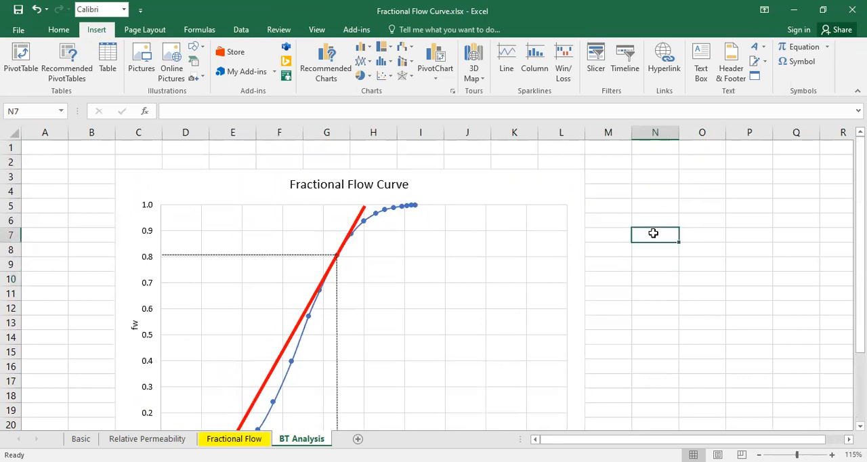
pyautogui.write('Bra')
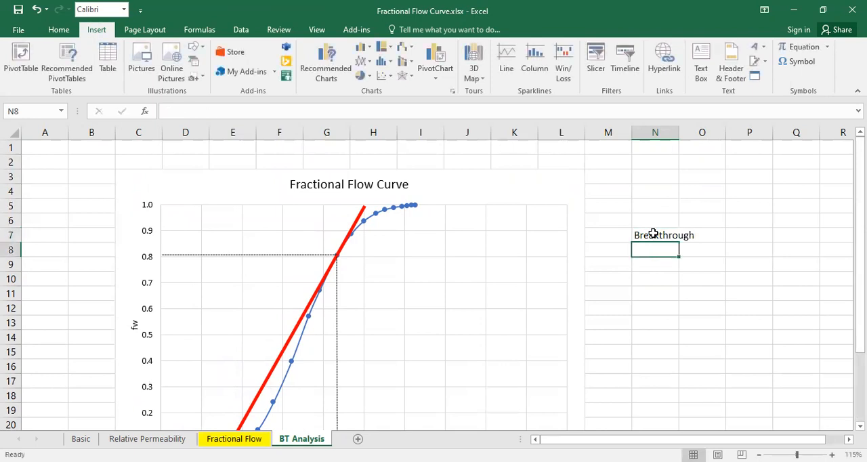
pyautogui.write('S')
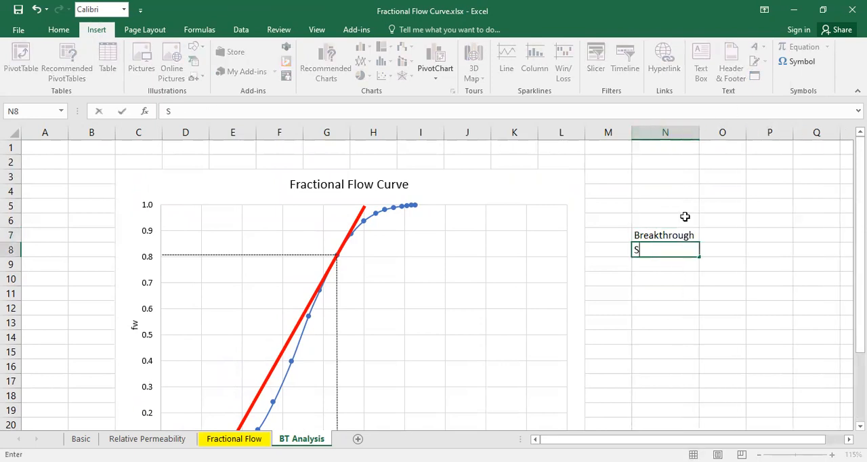
pyautogui.write('w')
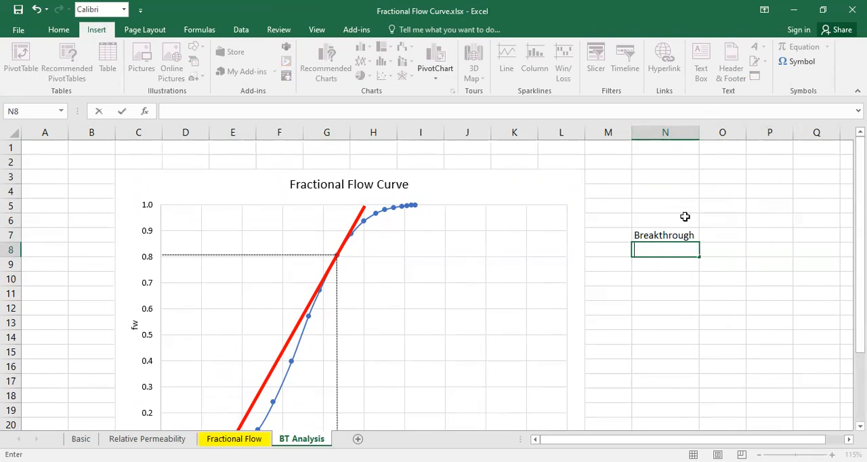
pyautogui.write('SwBT')
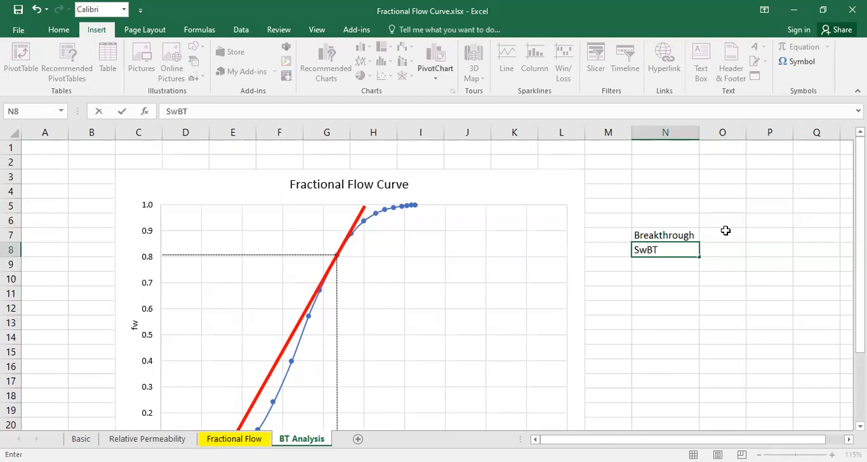
pyautogui.write('=')
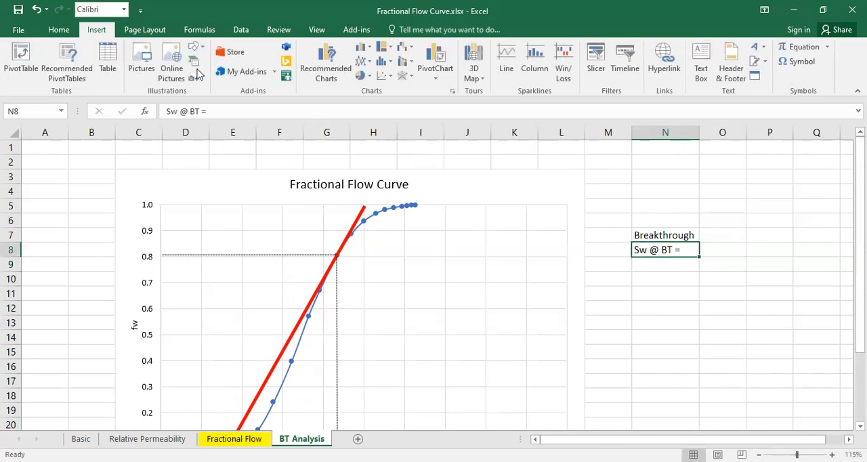
# Step: Right-align the Sw label, record 43.35% beside it, and add an 'fw @ BT =' label in N9
pyautogui.click(59, 30)
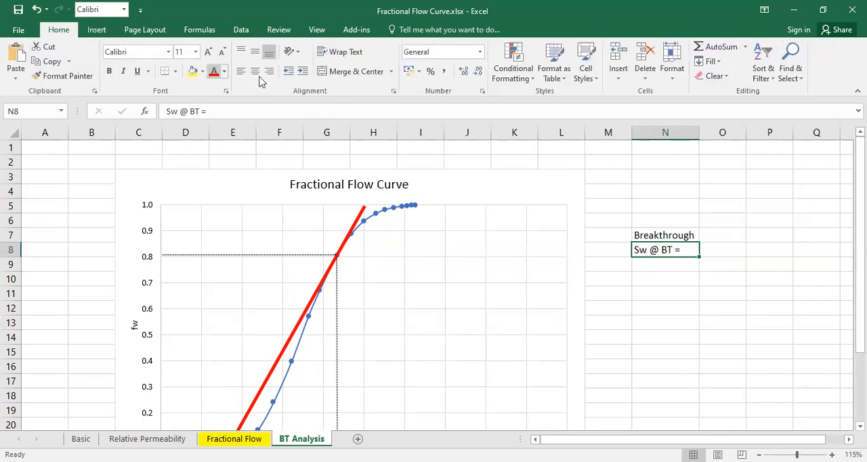
pyautogui.scroll(-3)
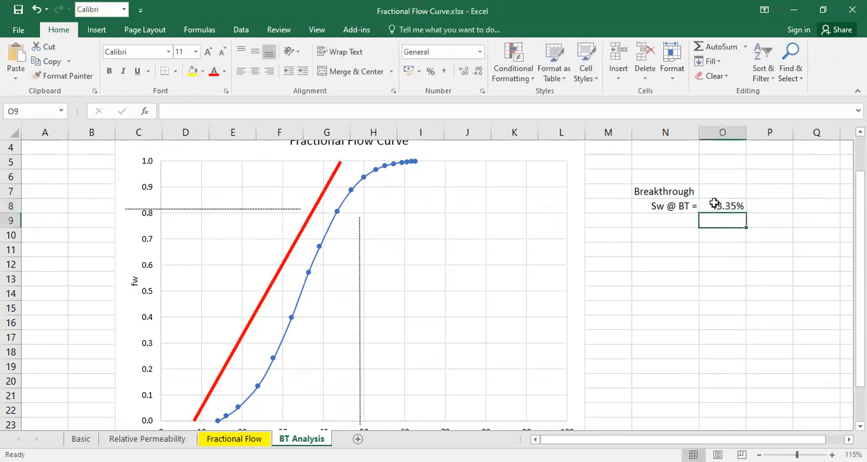
pyautogui.write('fw @')
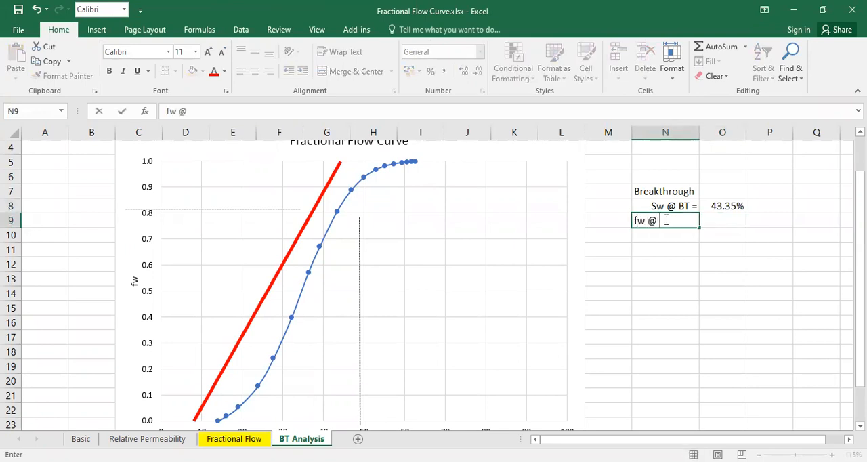
pyautogui.write('BT =')
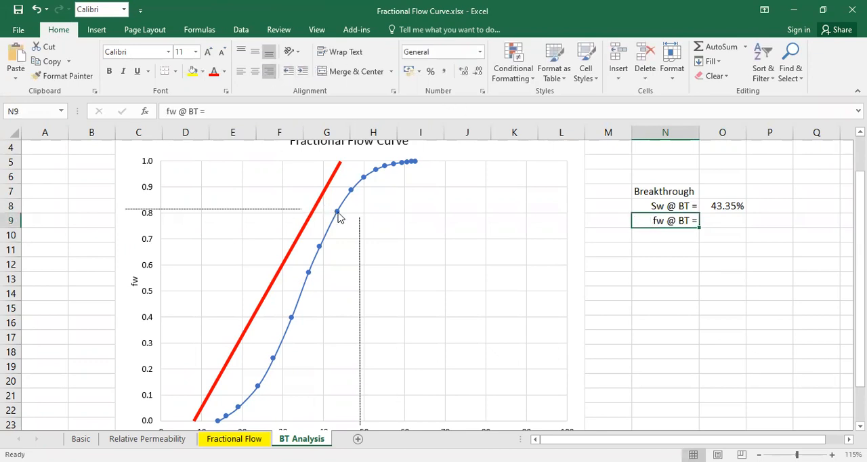
pyautogui.click(722, 220)
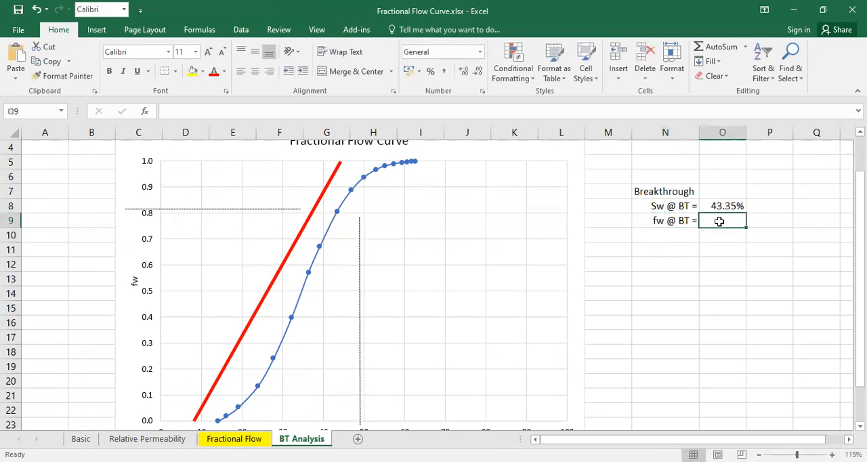
# Step: Enter 80.6% in O9 as the fw at breakthrough value
pyautogui.write('80.60%')
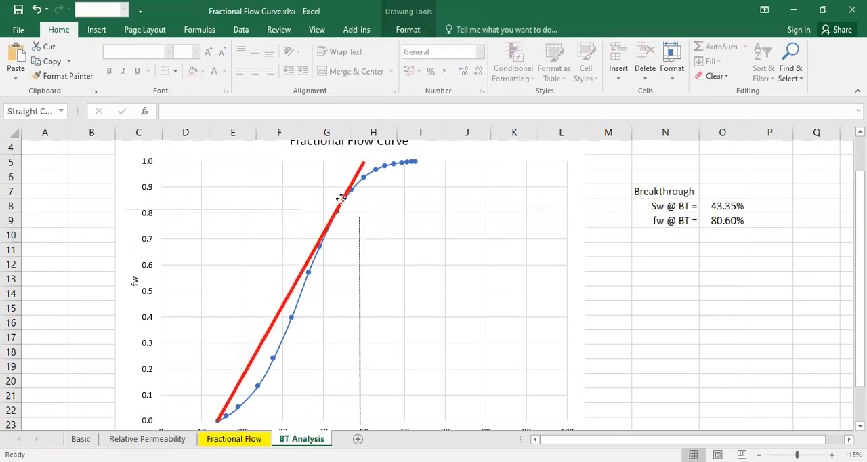
pyautogui.scroll(-3)
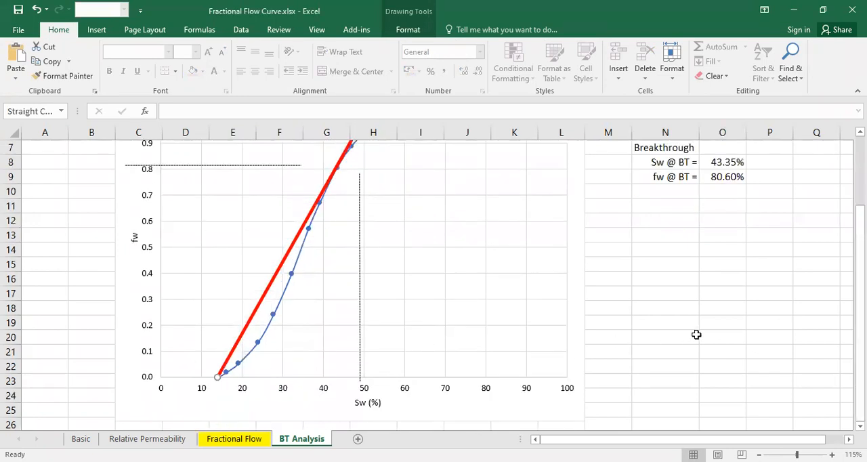